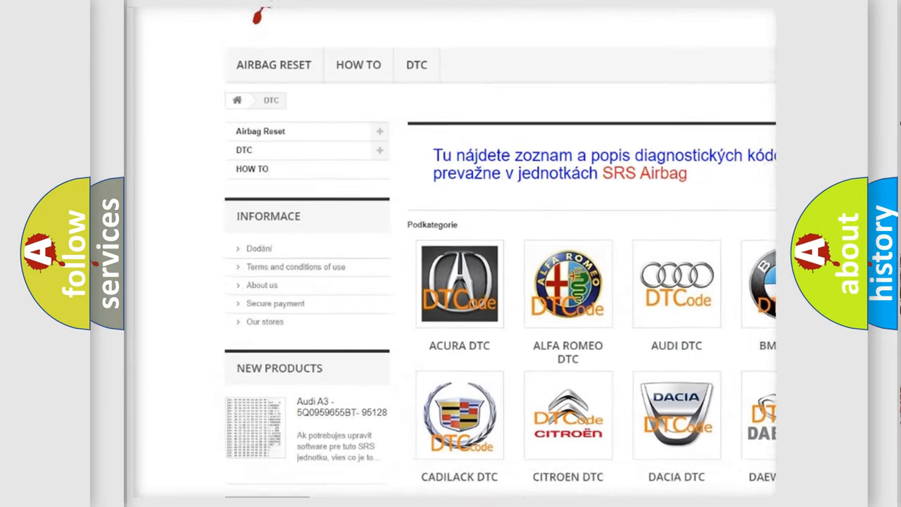
scroll(down, 3)
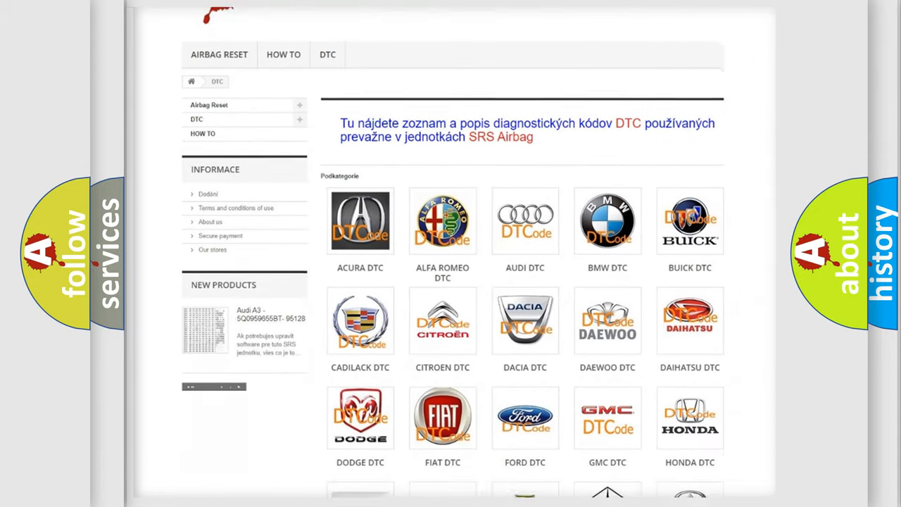
scroll(down, 3)
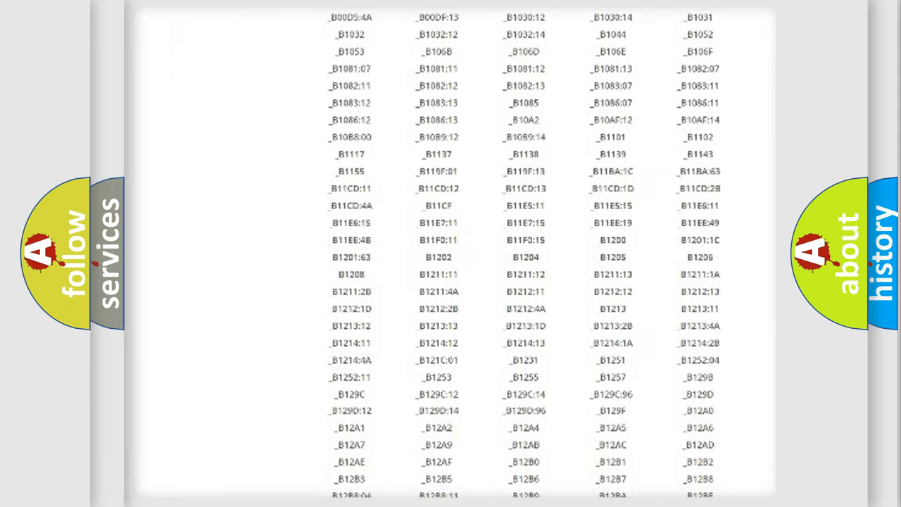
scroll(down, 3)
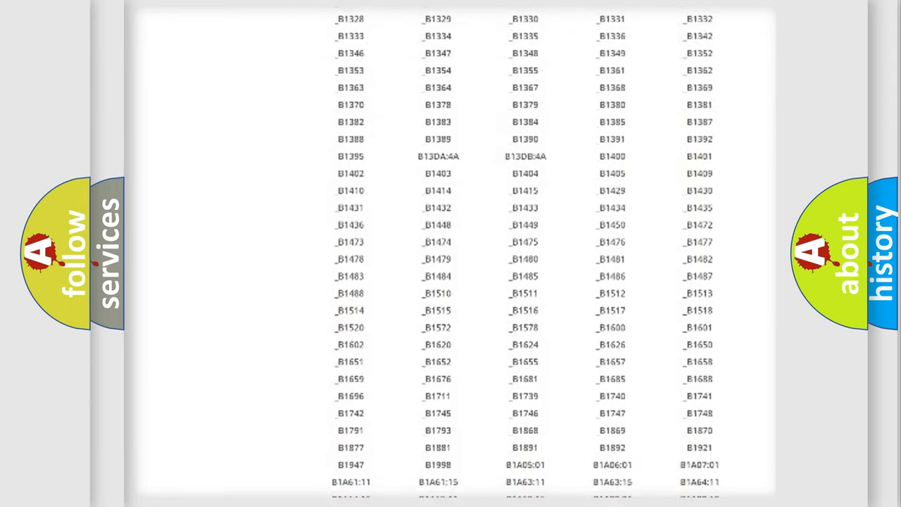